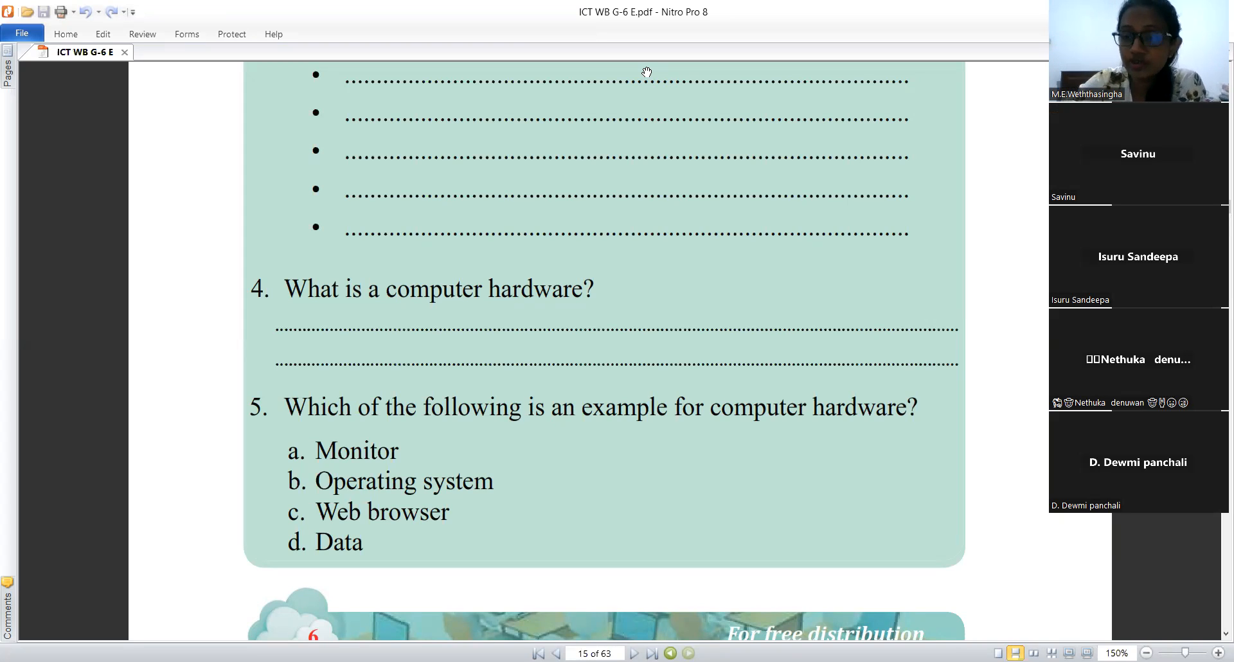
scroll("down", 3)
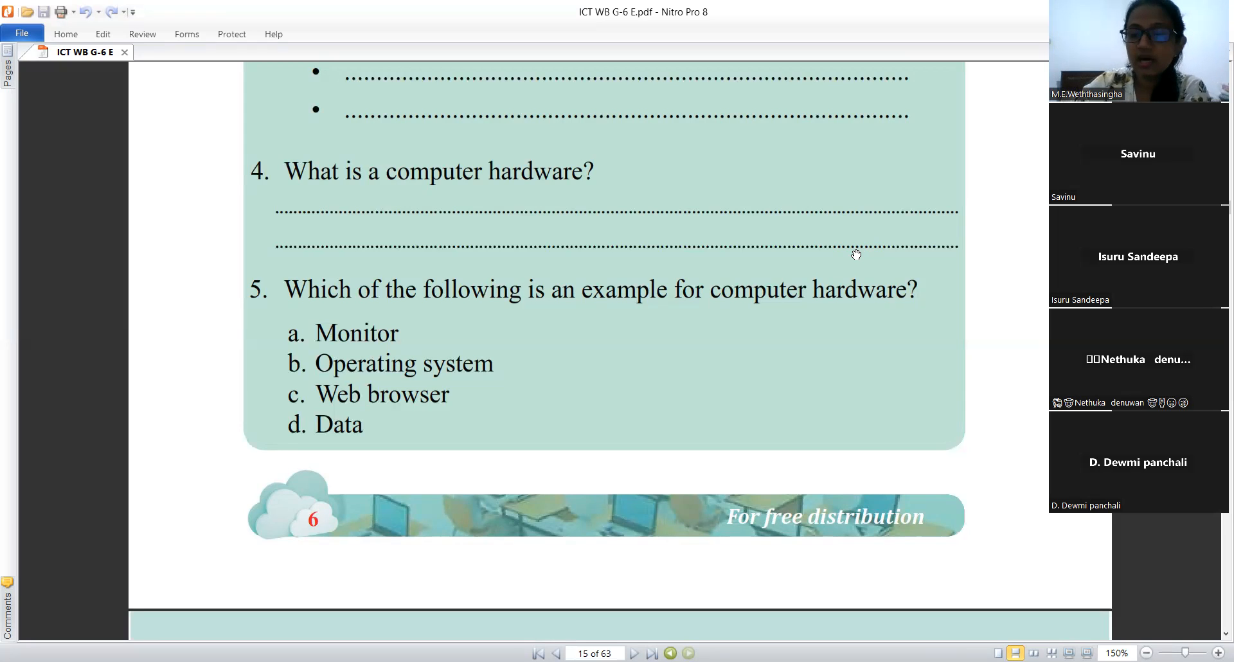
mouse_move(785, 376)
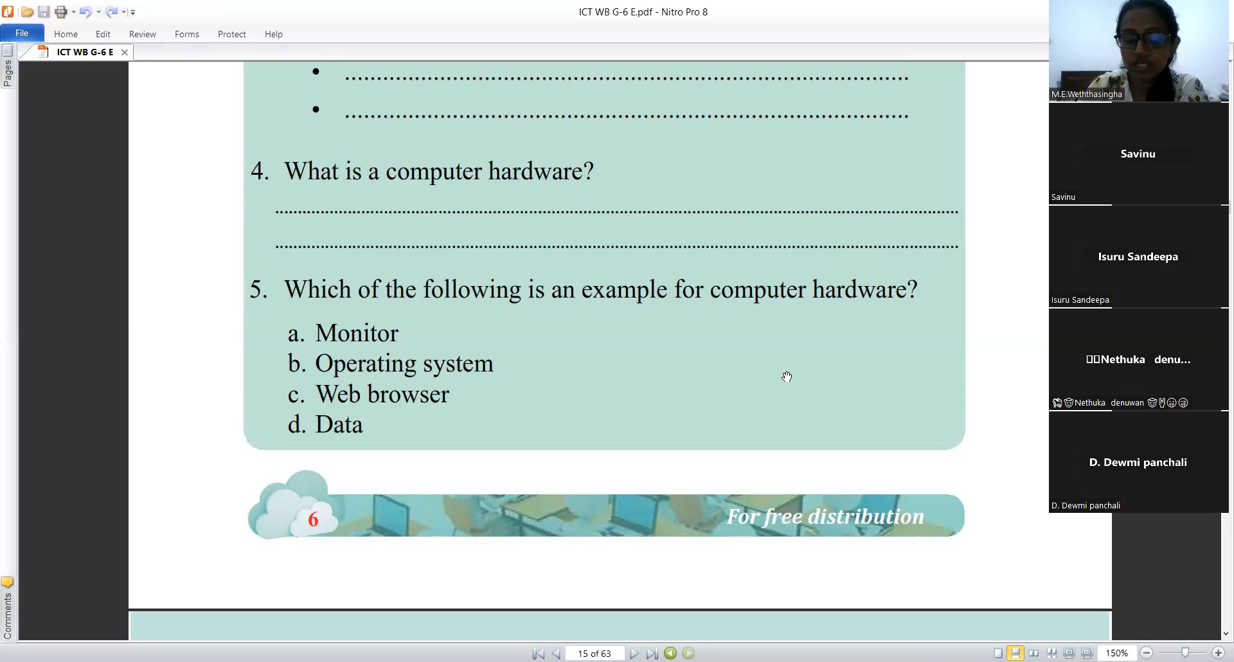
scroll("down", 3)
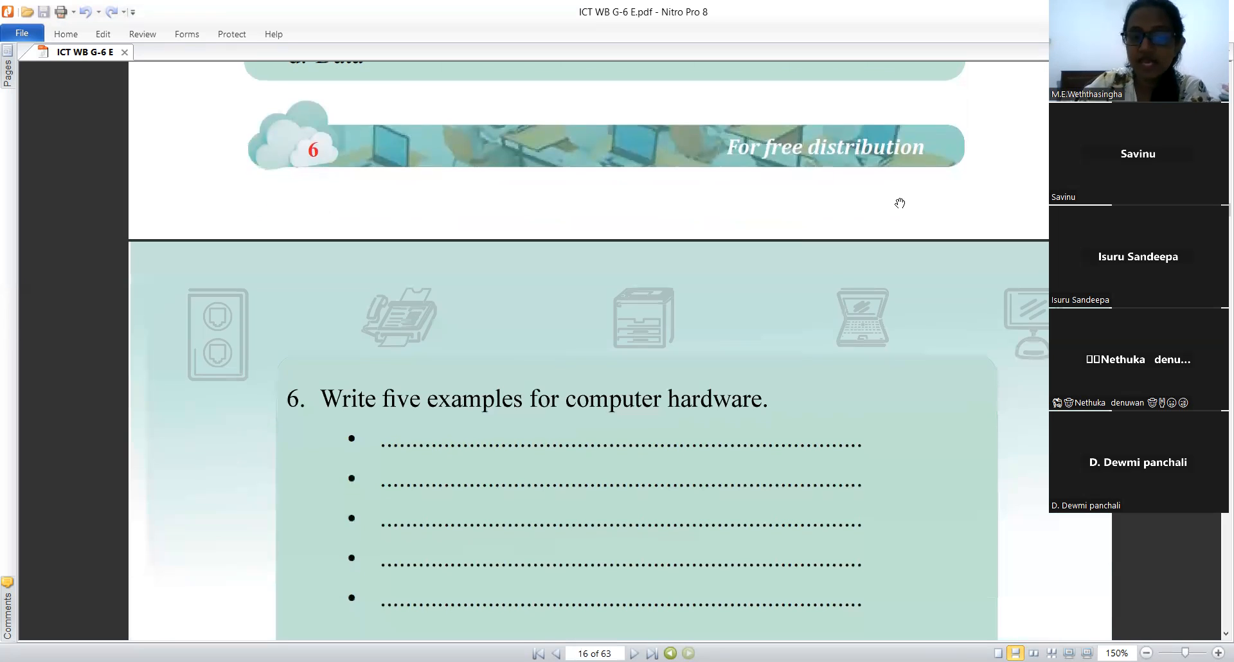
scroll("down", 3)
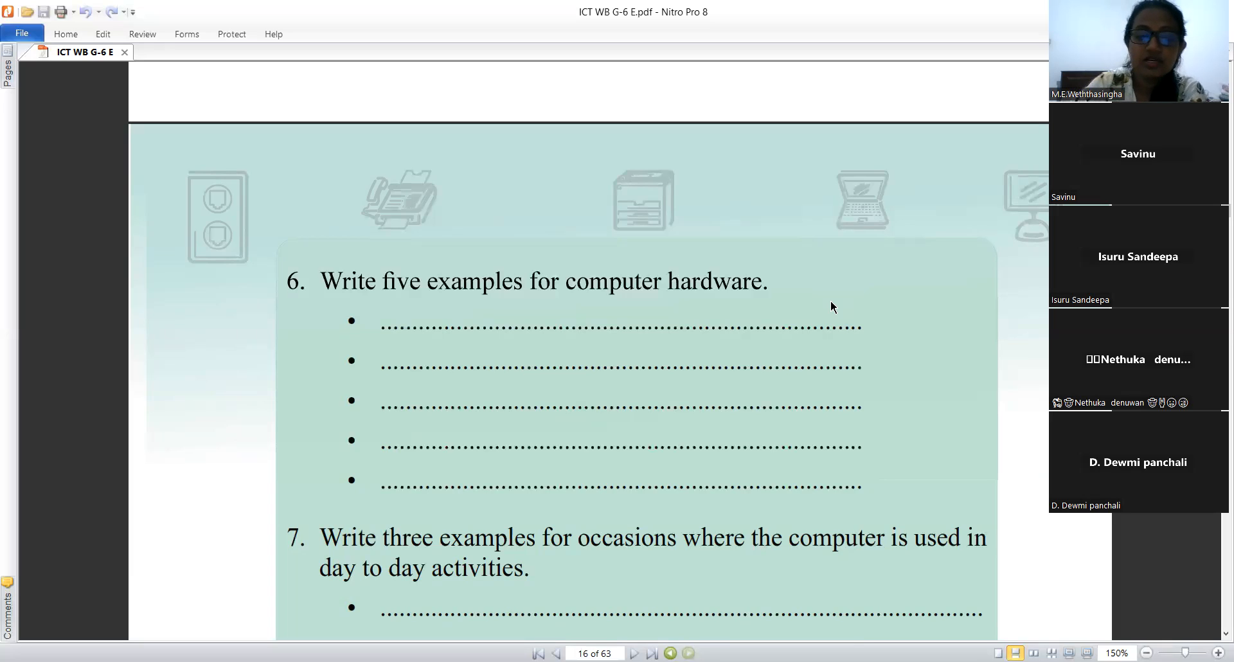
mouse_move(937, 476)
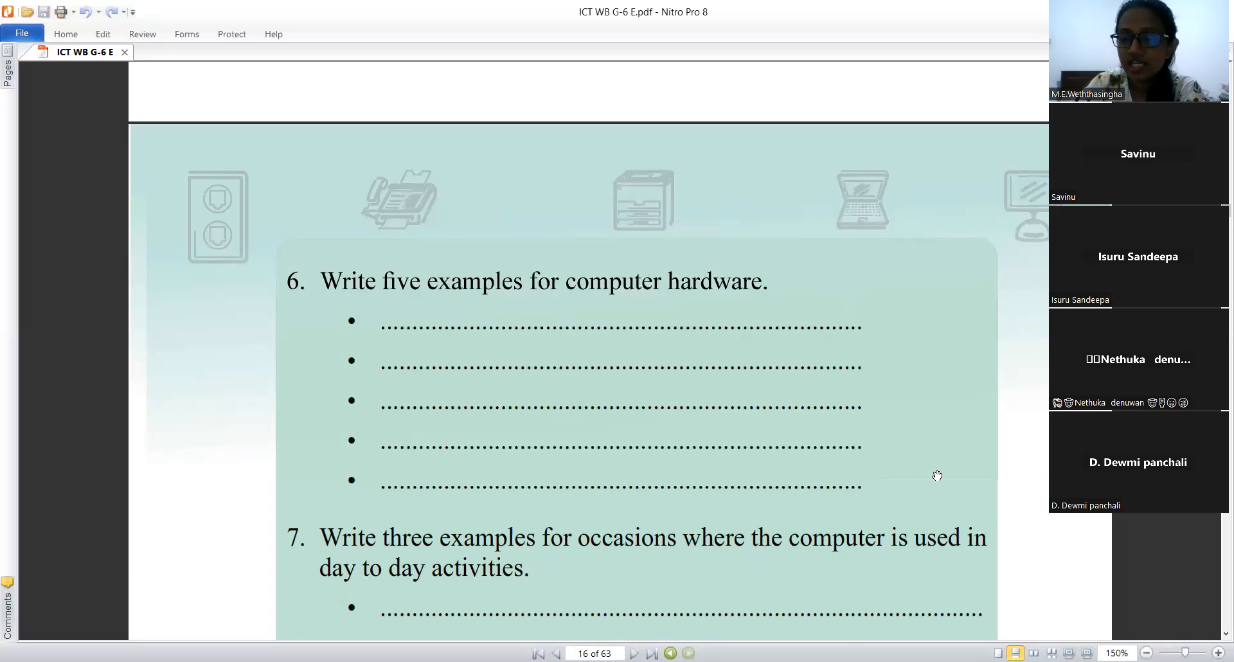
scroll("down", 3)
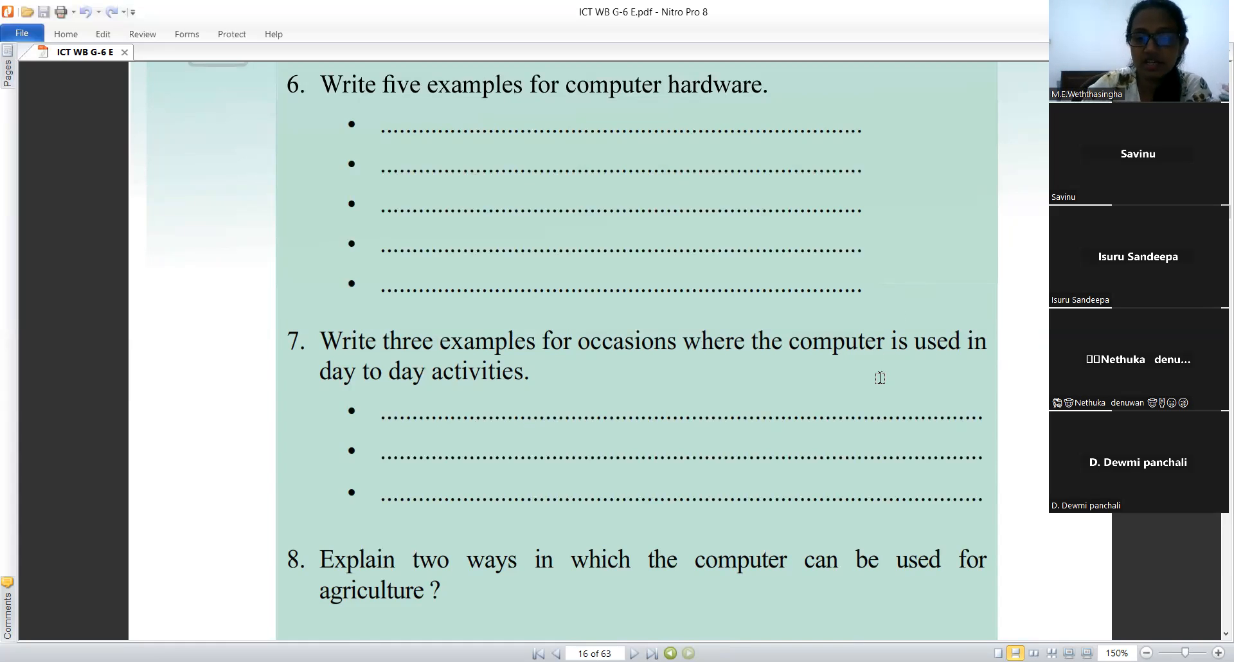
scroll("down", 3)
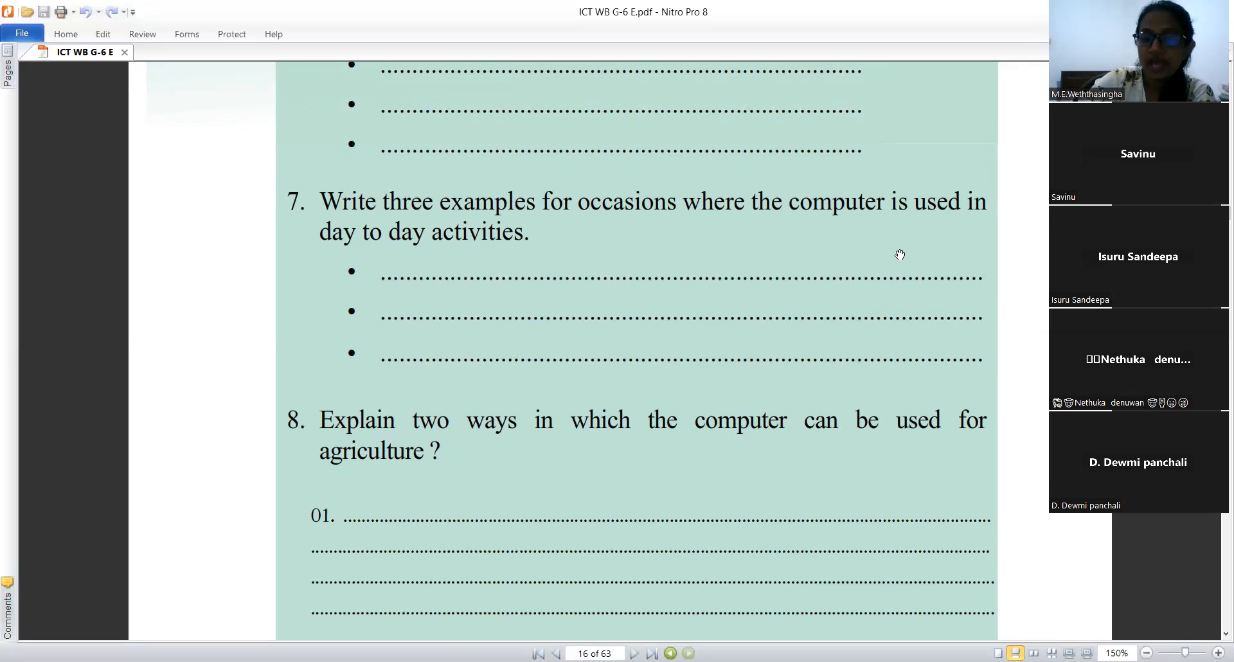
scroll("down", 3)
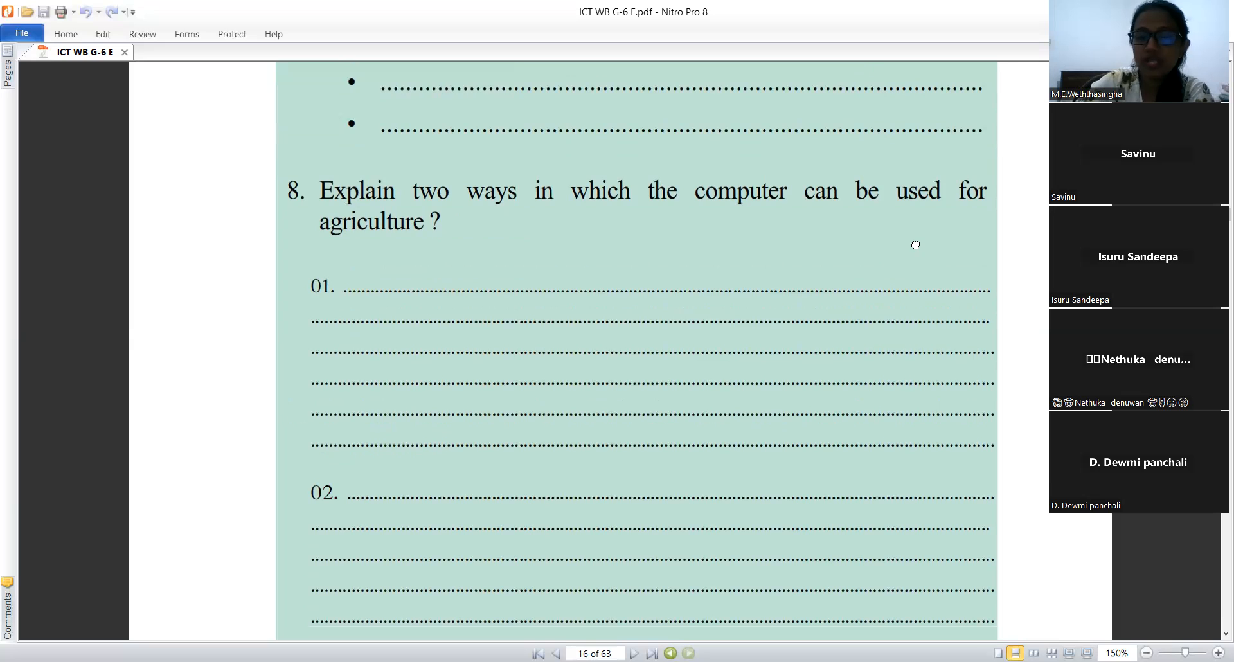
scroll("up", 3)
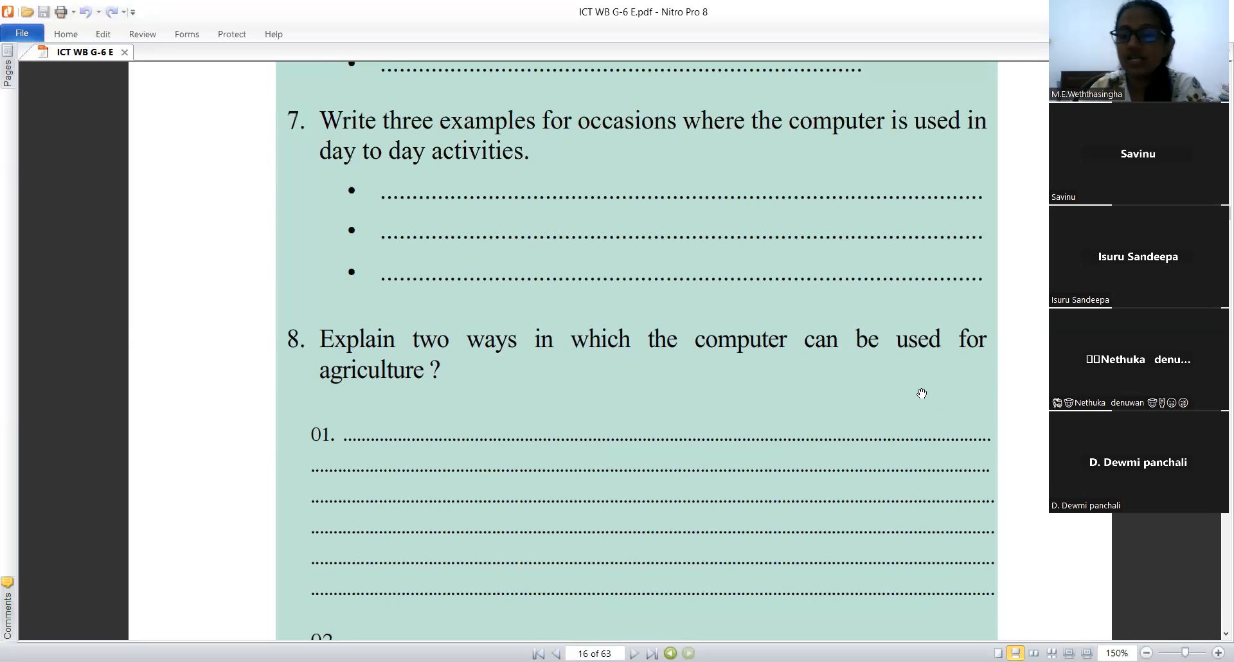